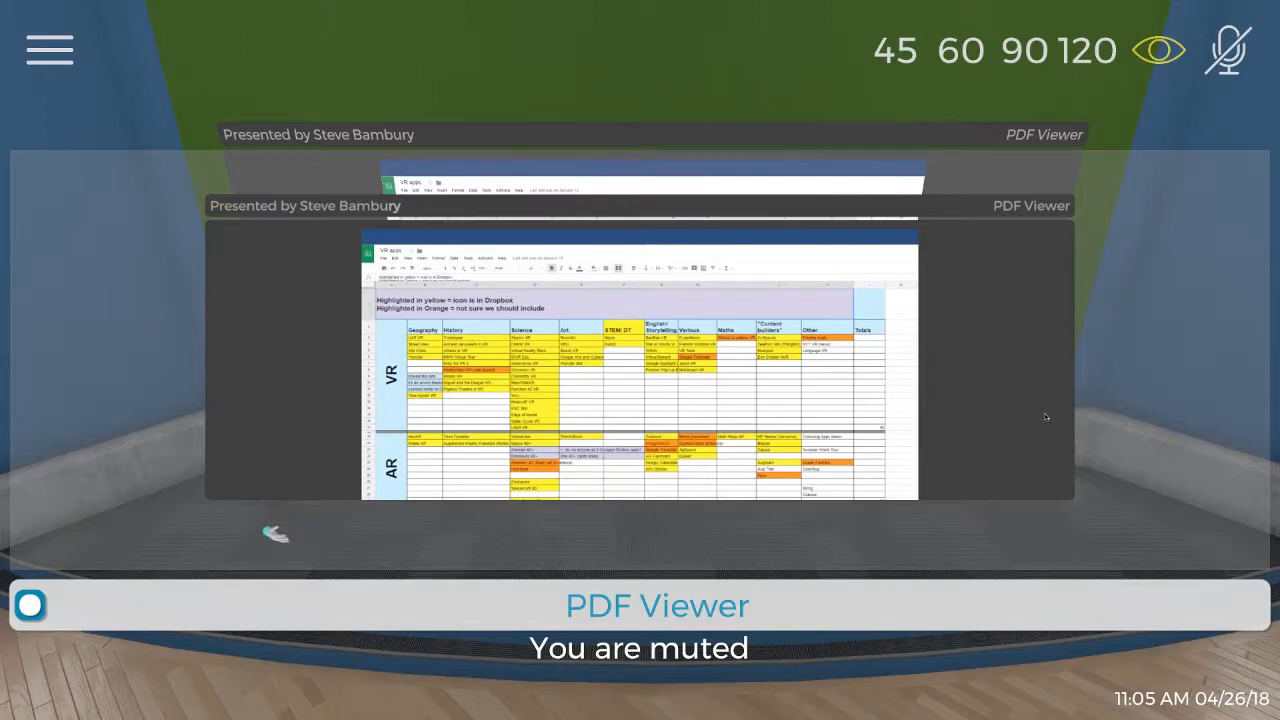
pyautogui.moveTo(278, 542)
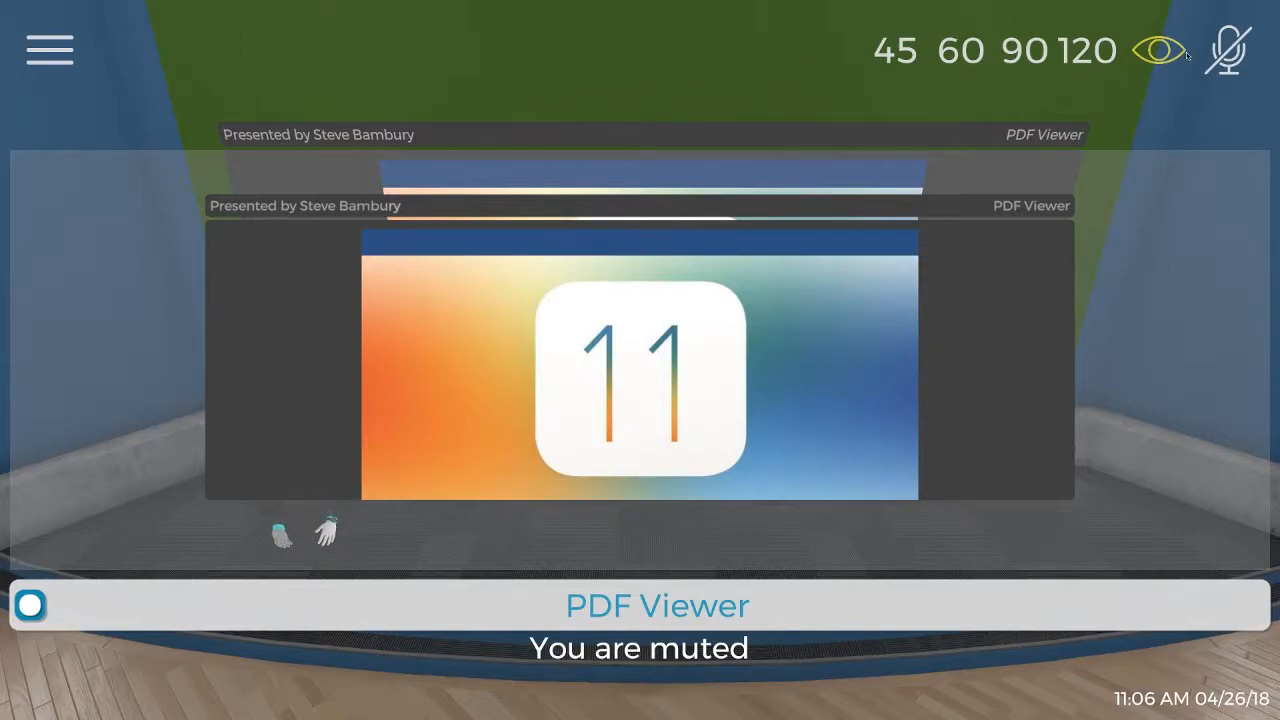
pyautogui.click(1160, 50)
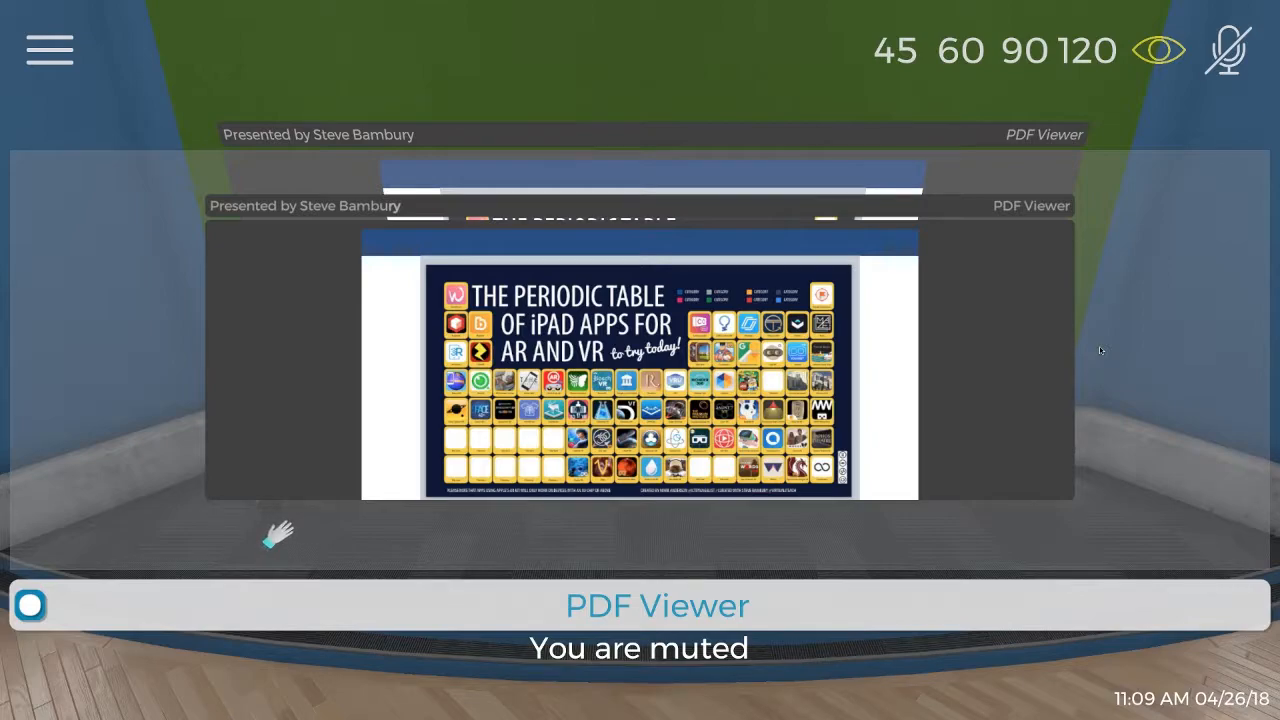
pyautogui.moveTo(270, 544)
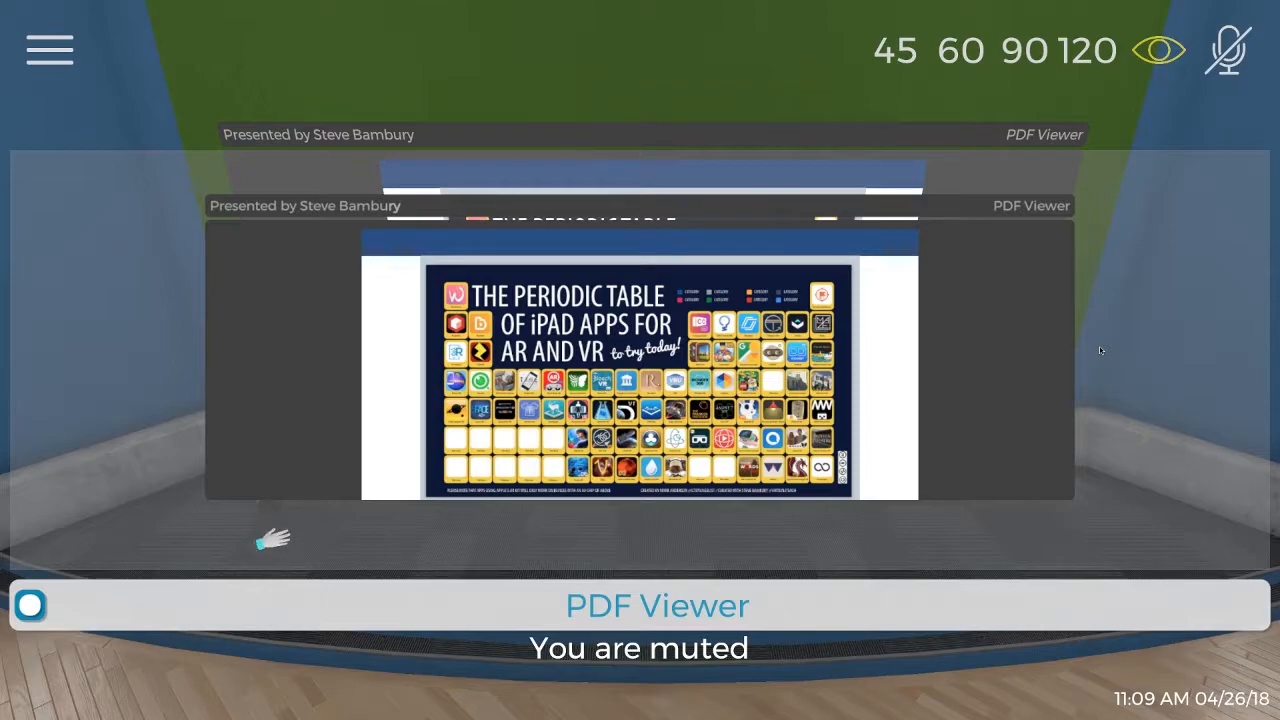
pyautogui.moveTo(272, 542)
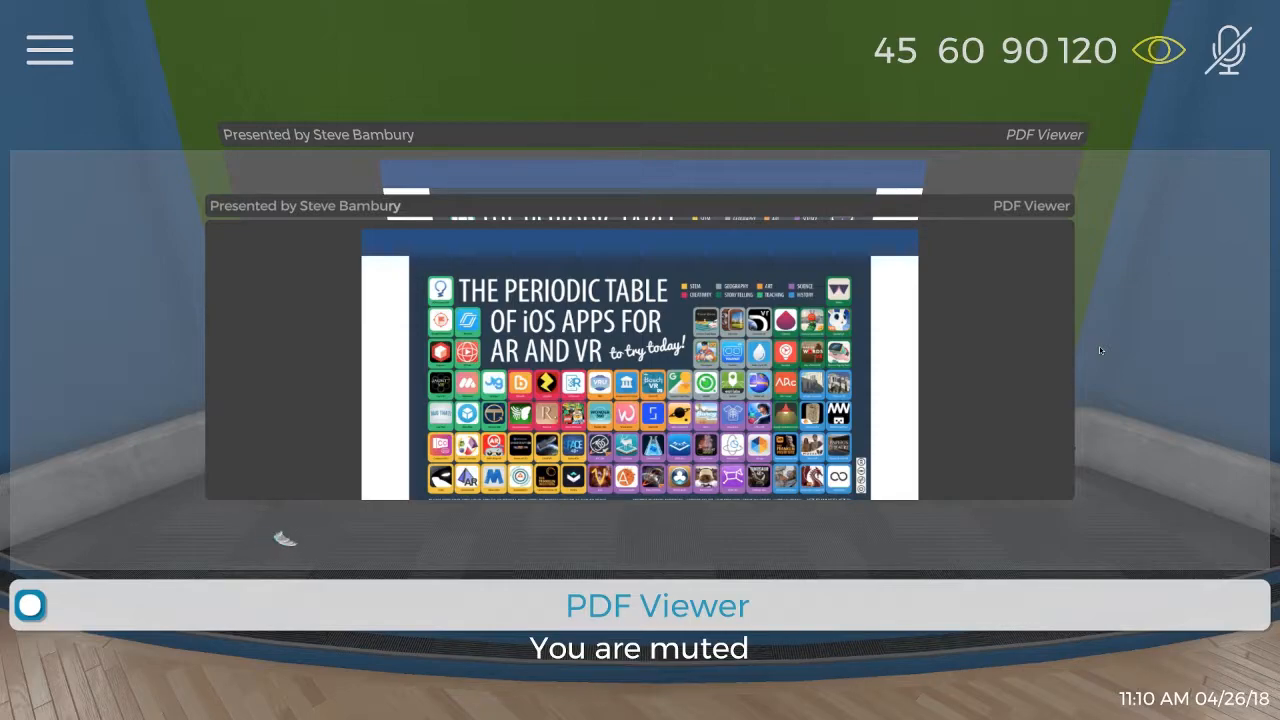
pyautogui.moveTo(280, 544)
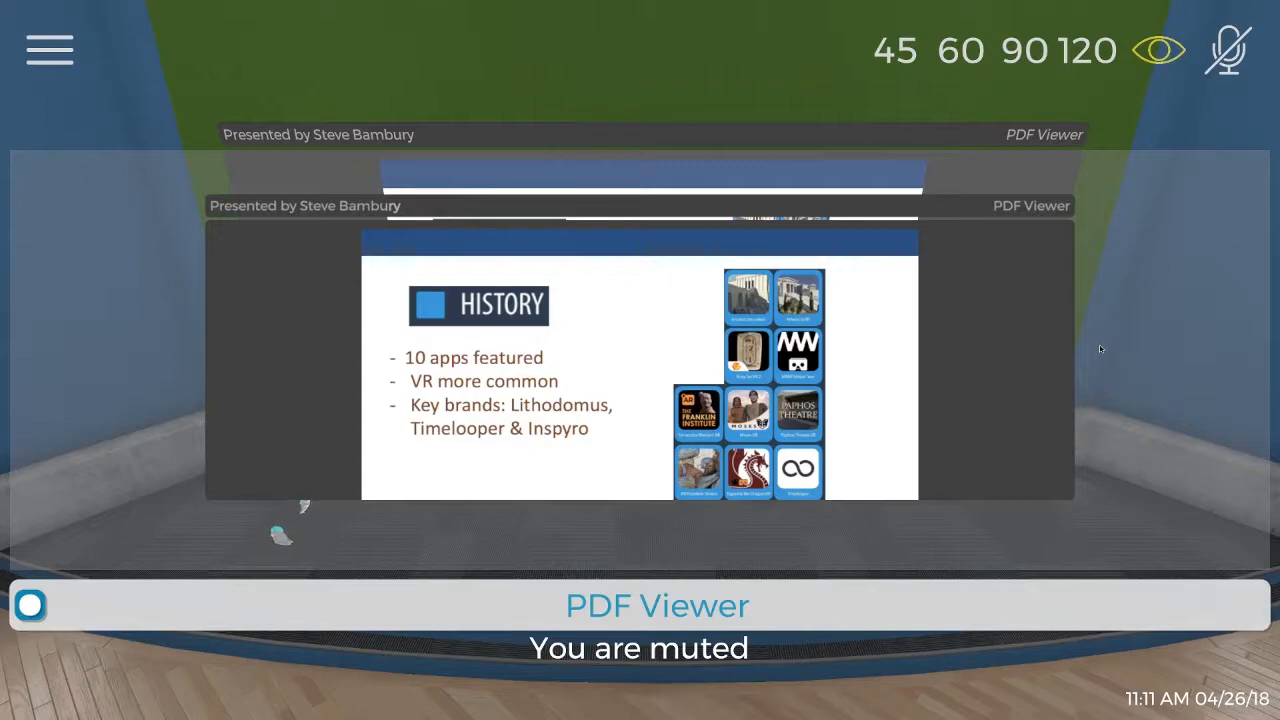
pyautogui.click(1160, 50)
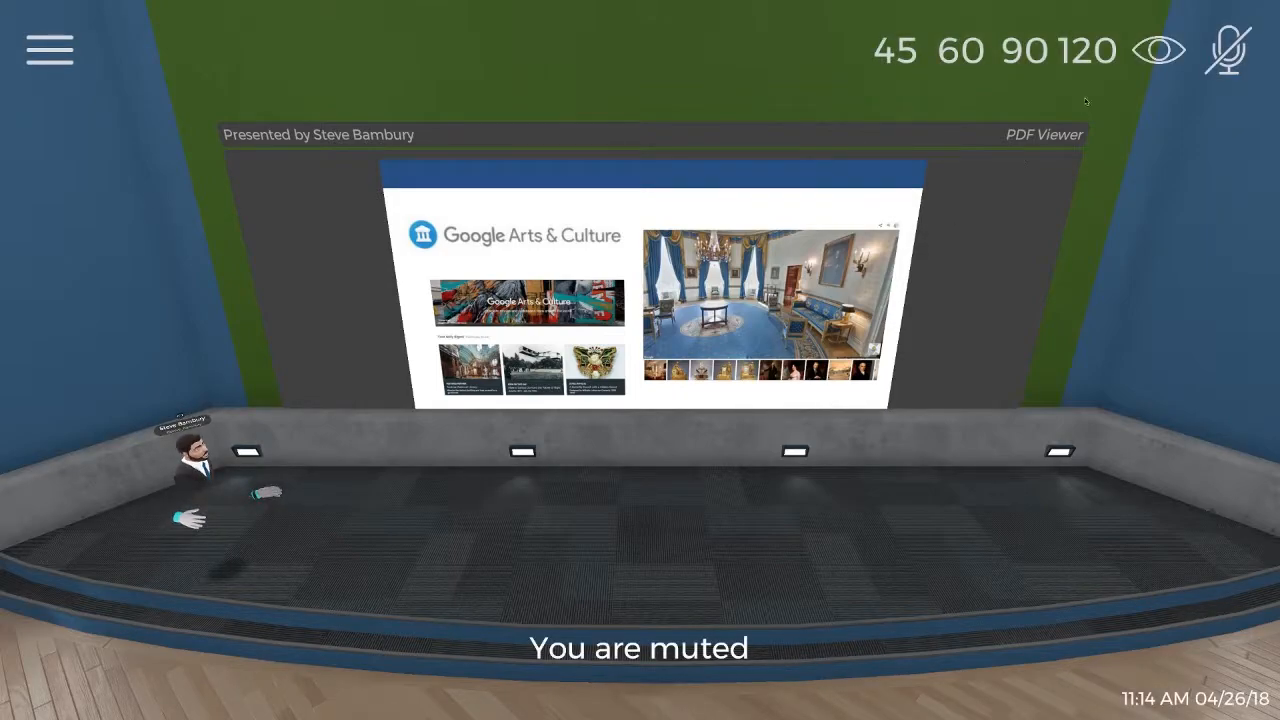
# Show the Geography slide in the picture-in-picture PDF viewer
pyautogui.click(1160, 50)
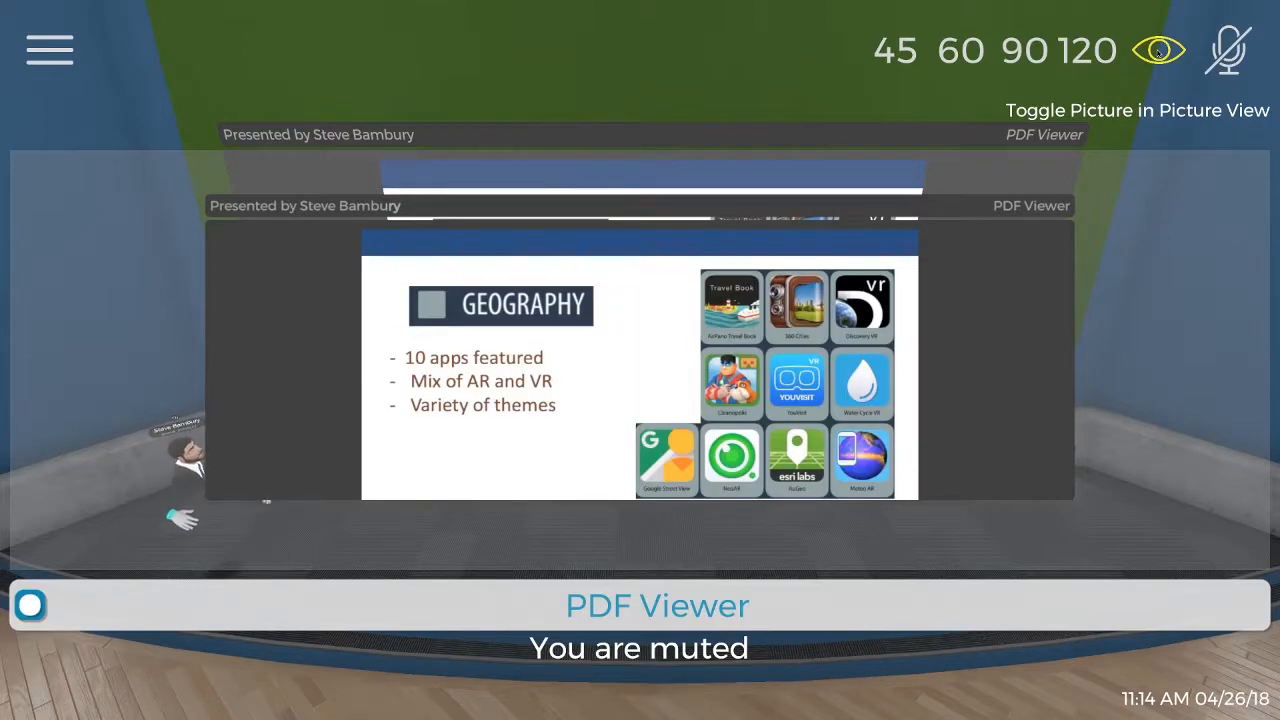
pyautogui.click(1160, 50)
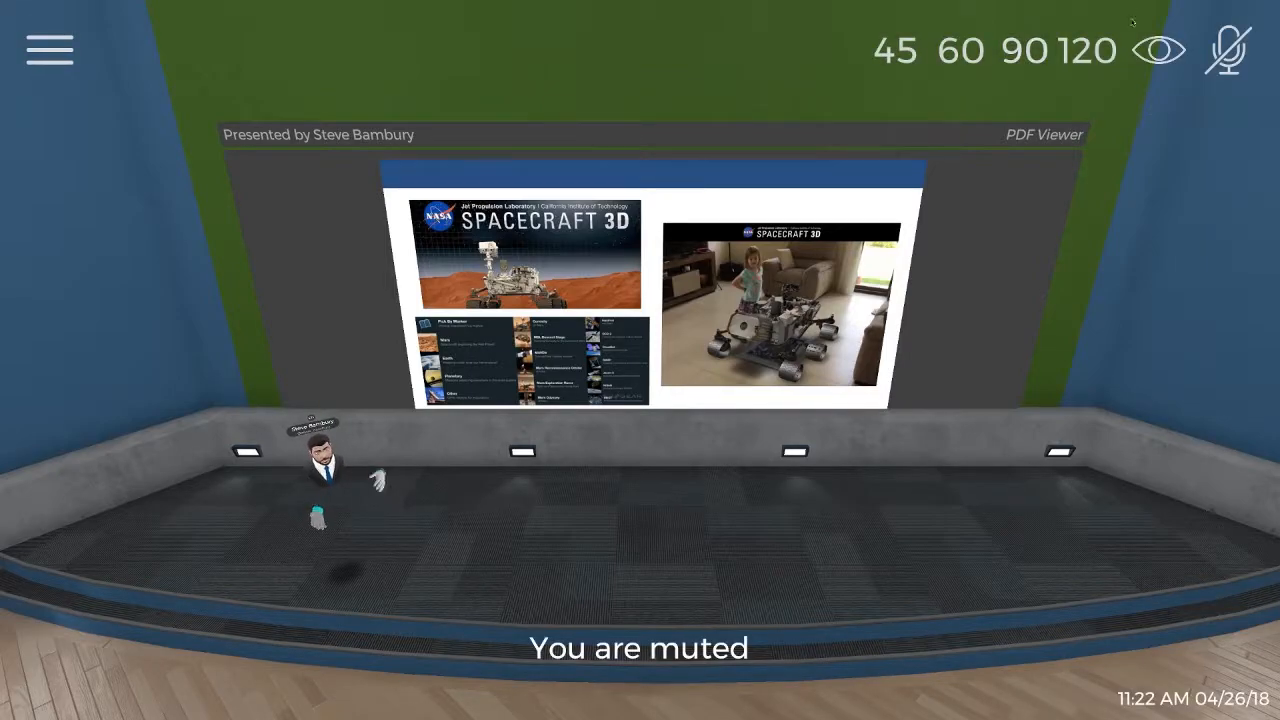
# Bring the NASA Spacecraft 3D slide into a close-up picture-in-picture view
pyautogui.click(1160, 50)
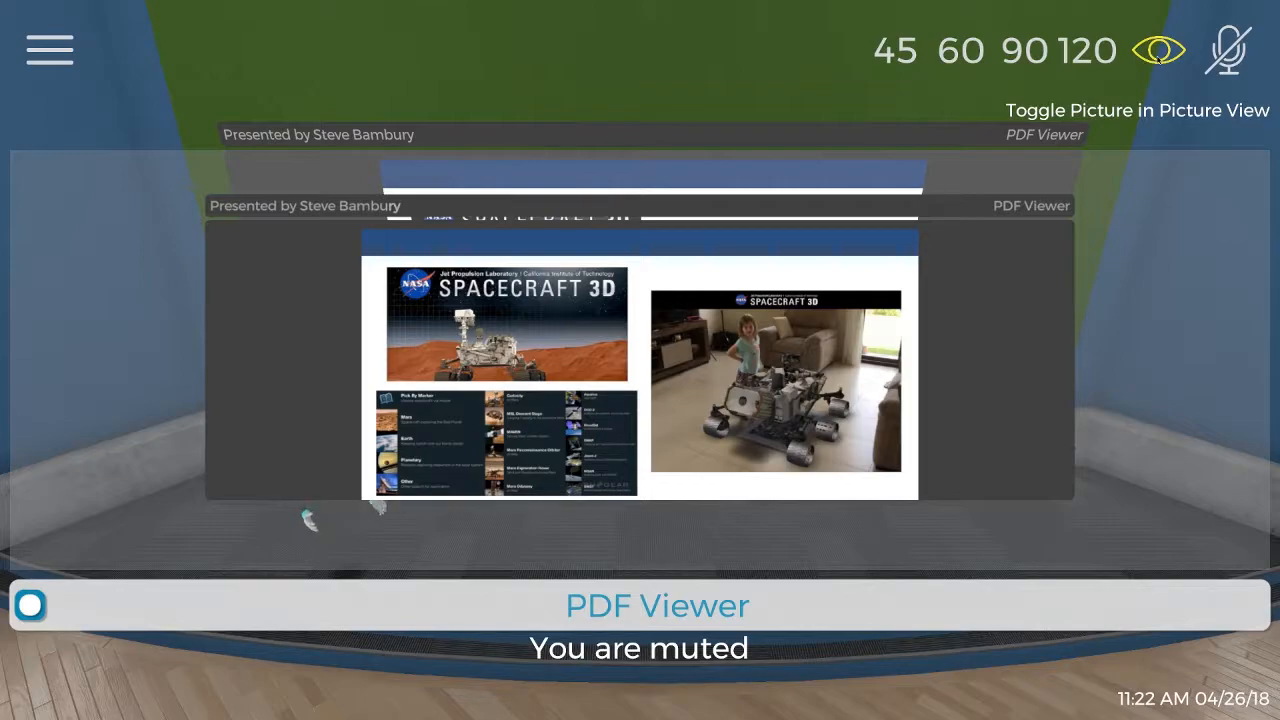
# Toggle the picture-in-picture view off, returning to the stage screen's closing slide
pyautogui.click(1160, 50)
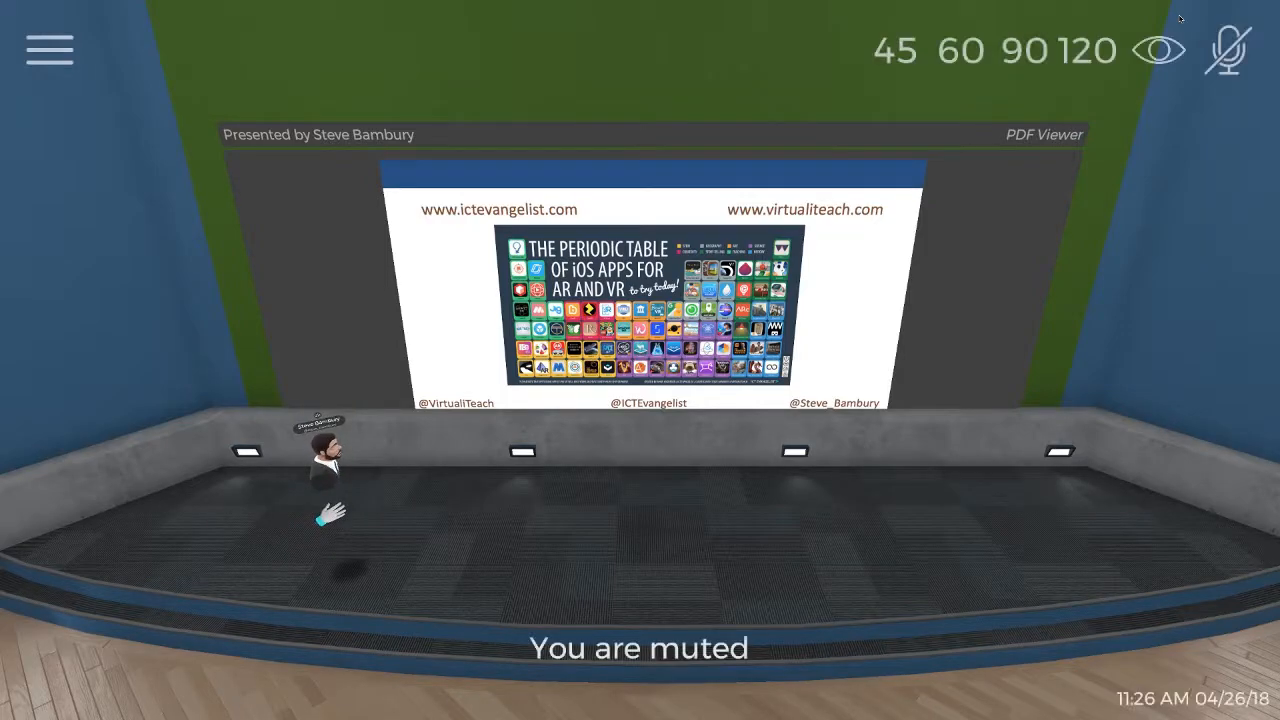
# Toggle the picture-in-picture view to leave the title slide and face the audience
pyautogui.click(1160, 50)
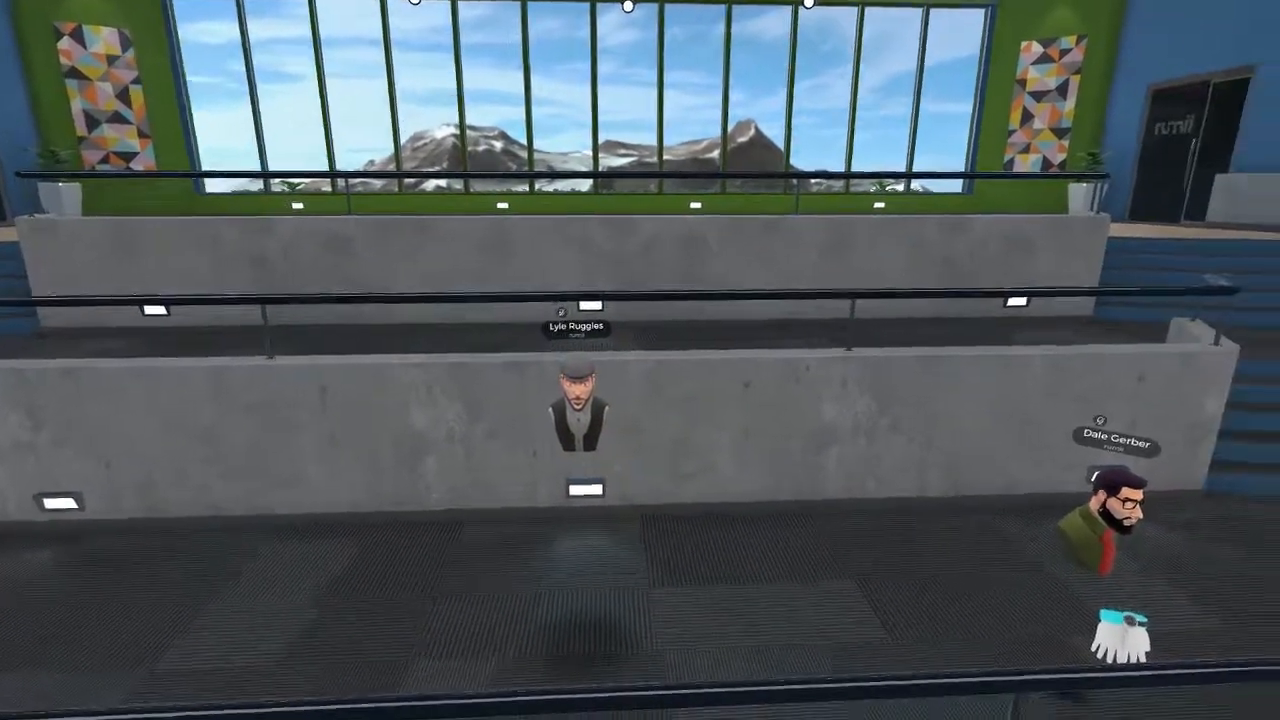
pyautogui.moveTo(900, 308)
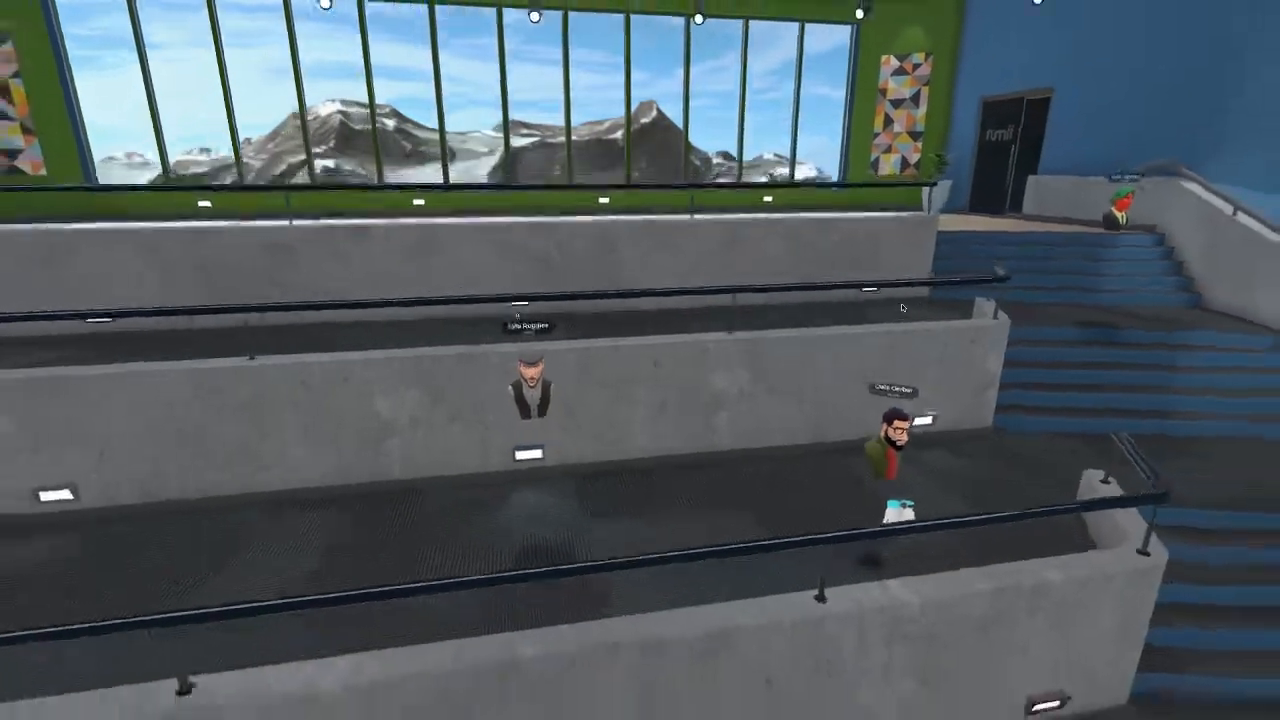